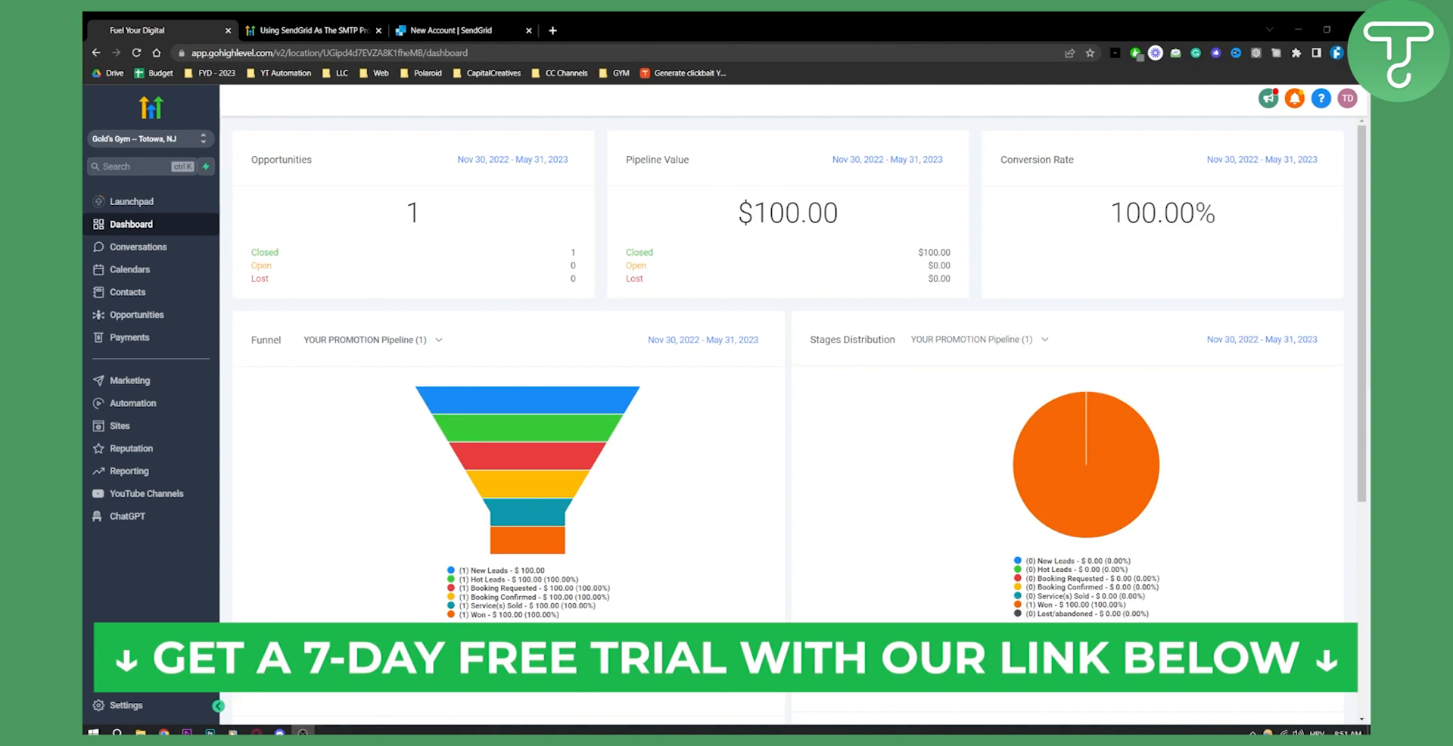
- Bring up the sub-account switcher listing the Gold's Gym and Real Estate accounts
scroll("down", 3)
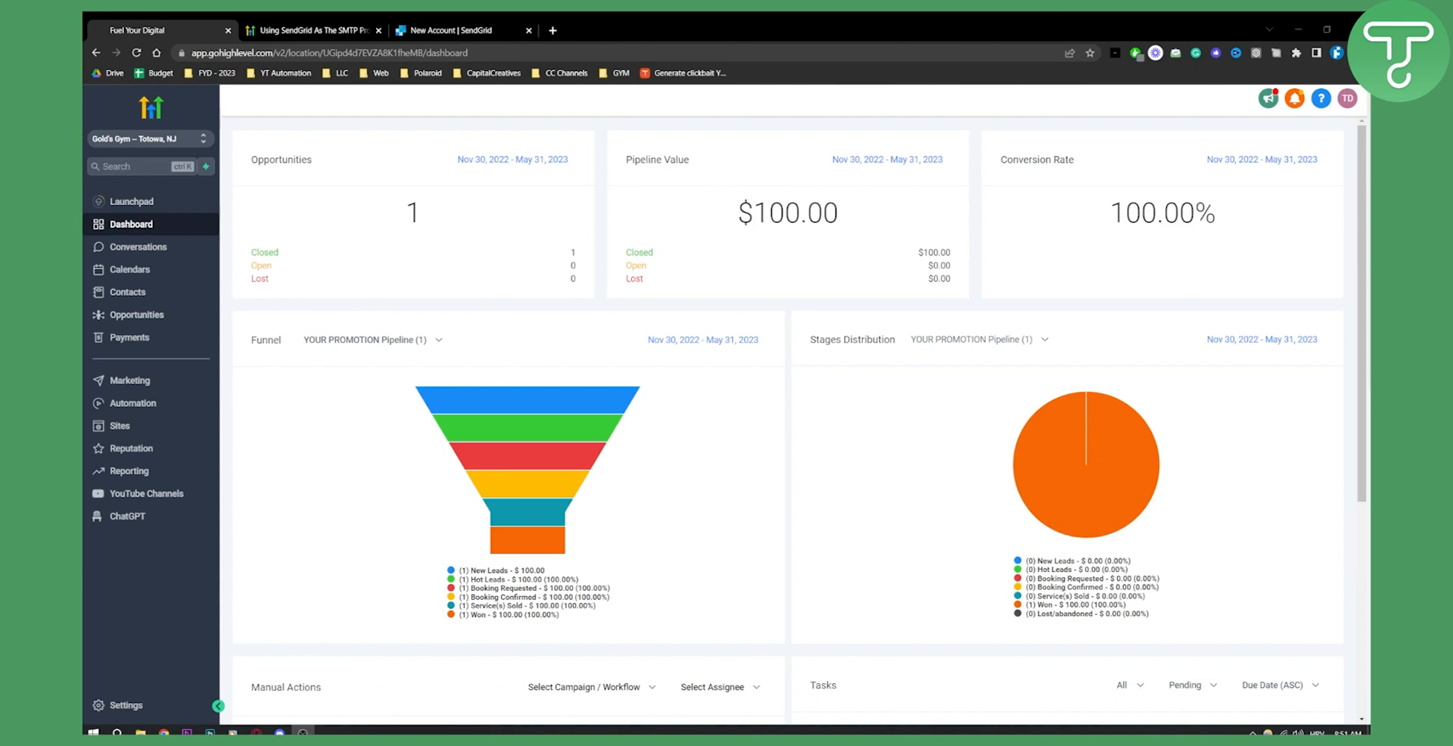
mouse_move(1321, 142)
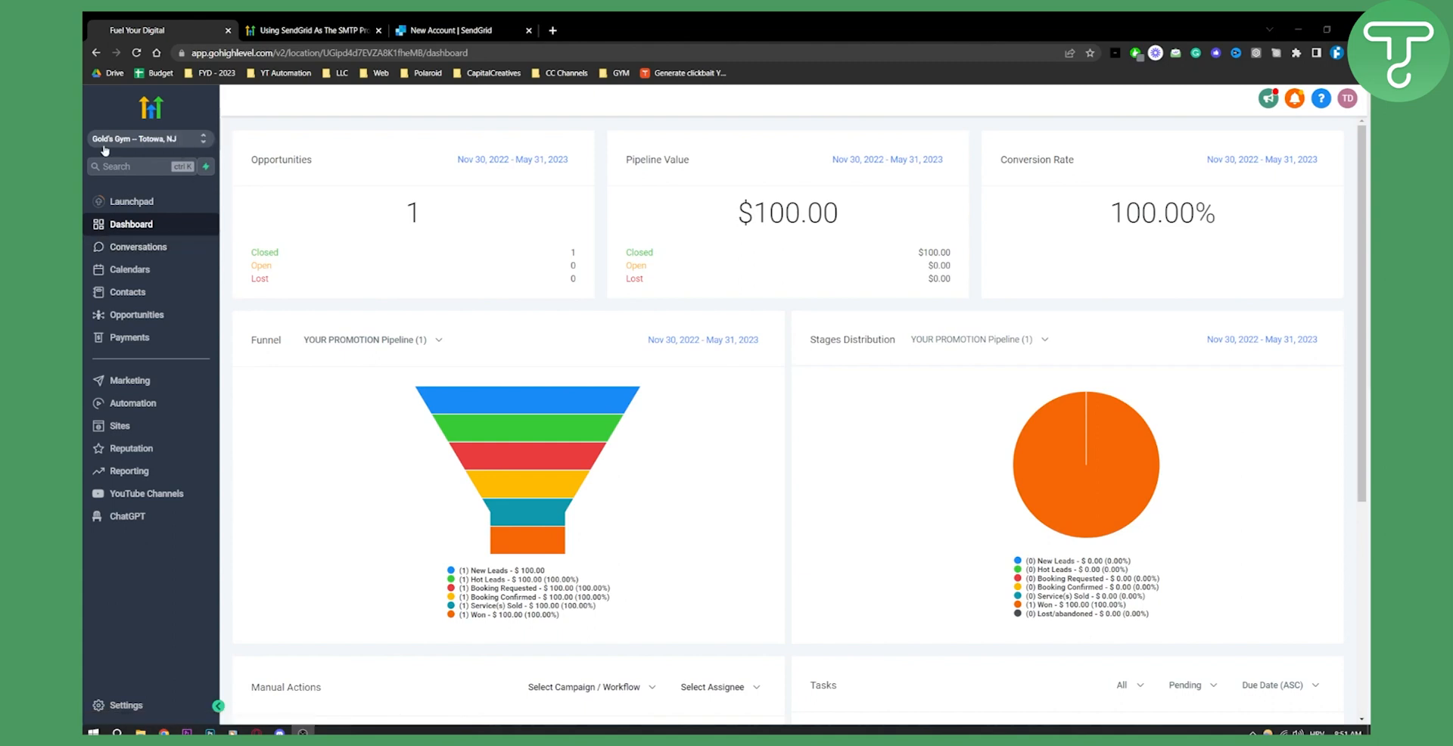
left_click(144, 138)
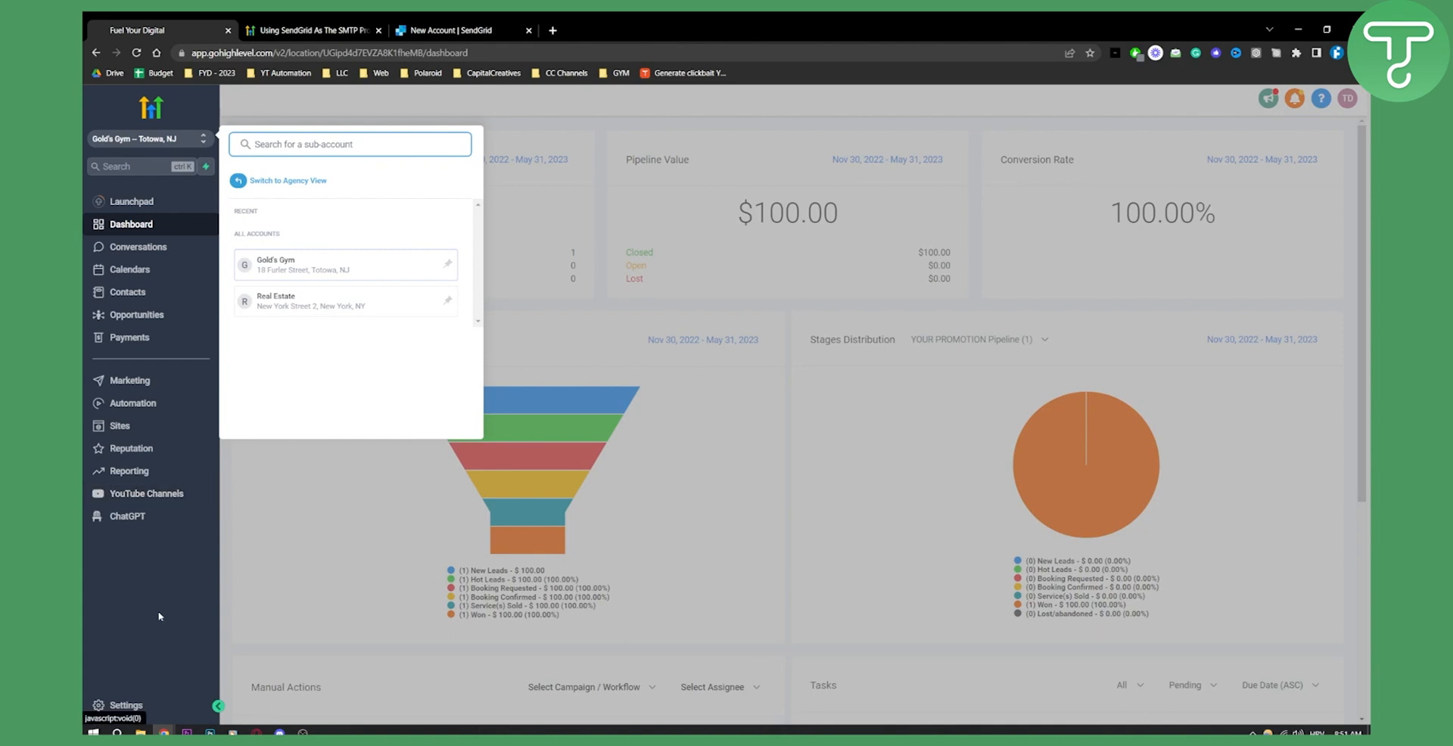
- Go to the sub-account's Email Services settings
left_click(126, 705)
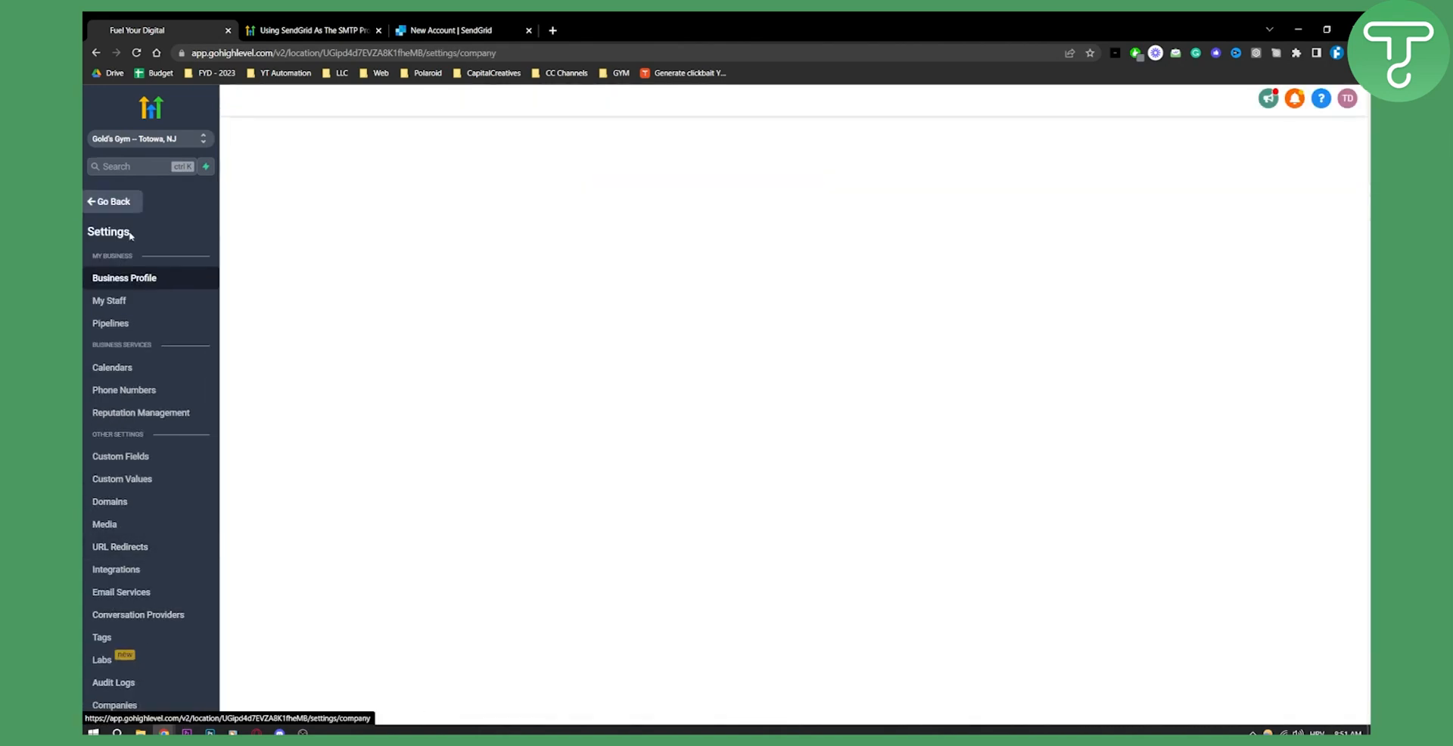
left_click(124, 279)
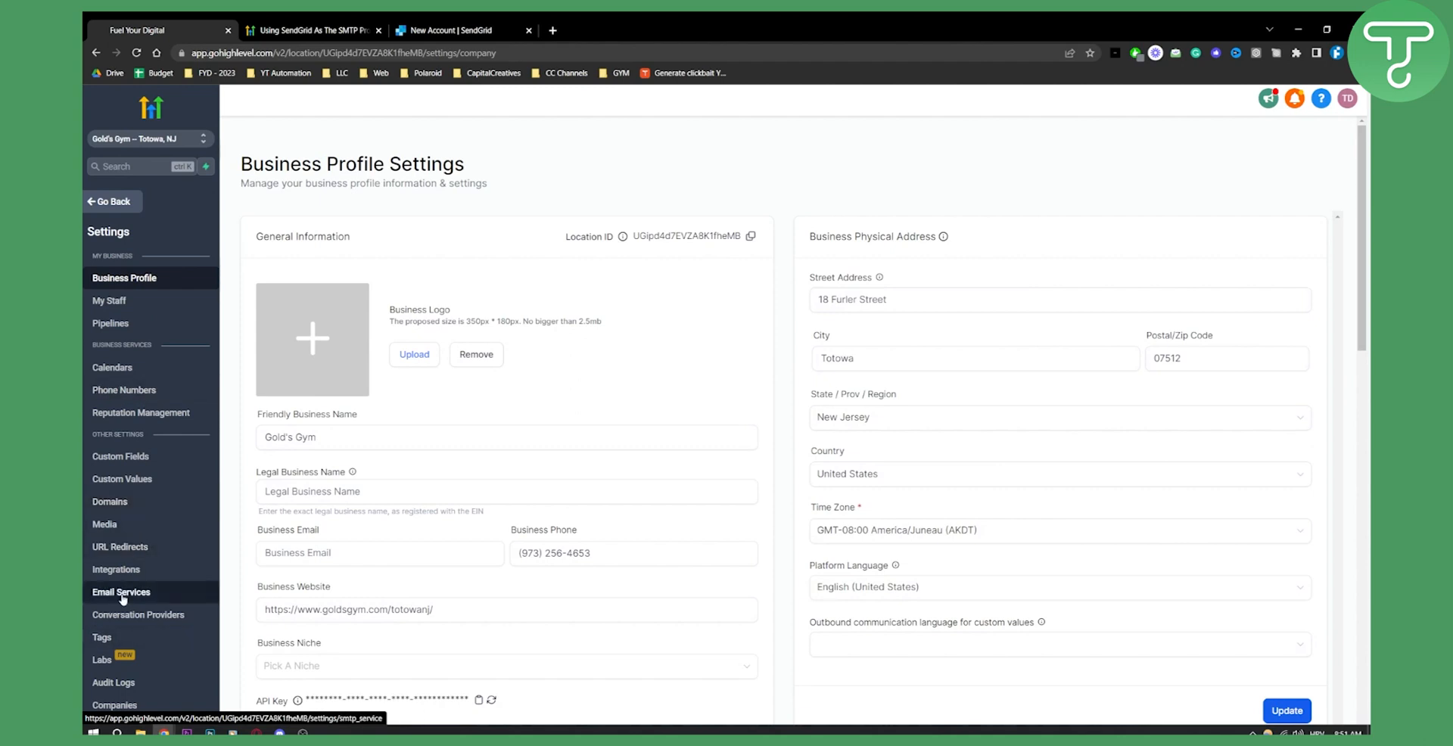
left_click(121, 591)
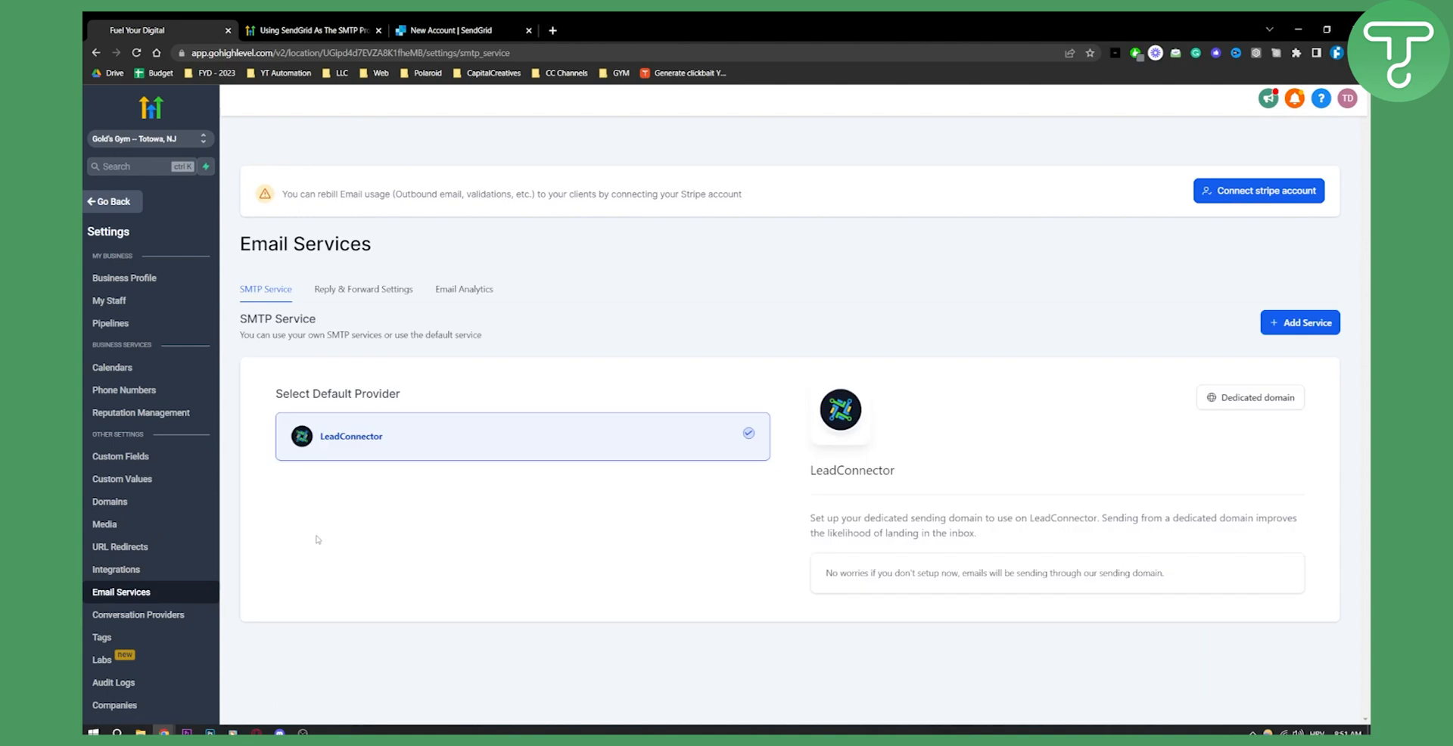
mouse_move(1286, 242)
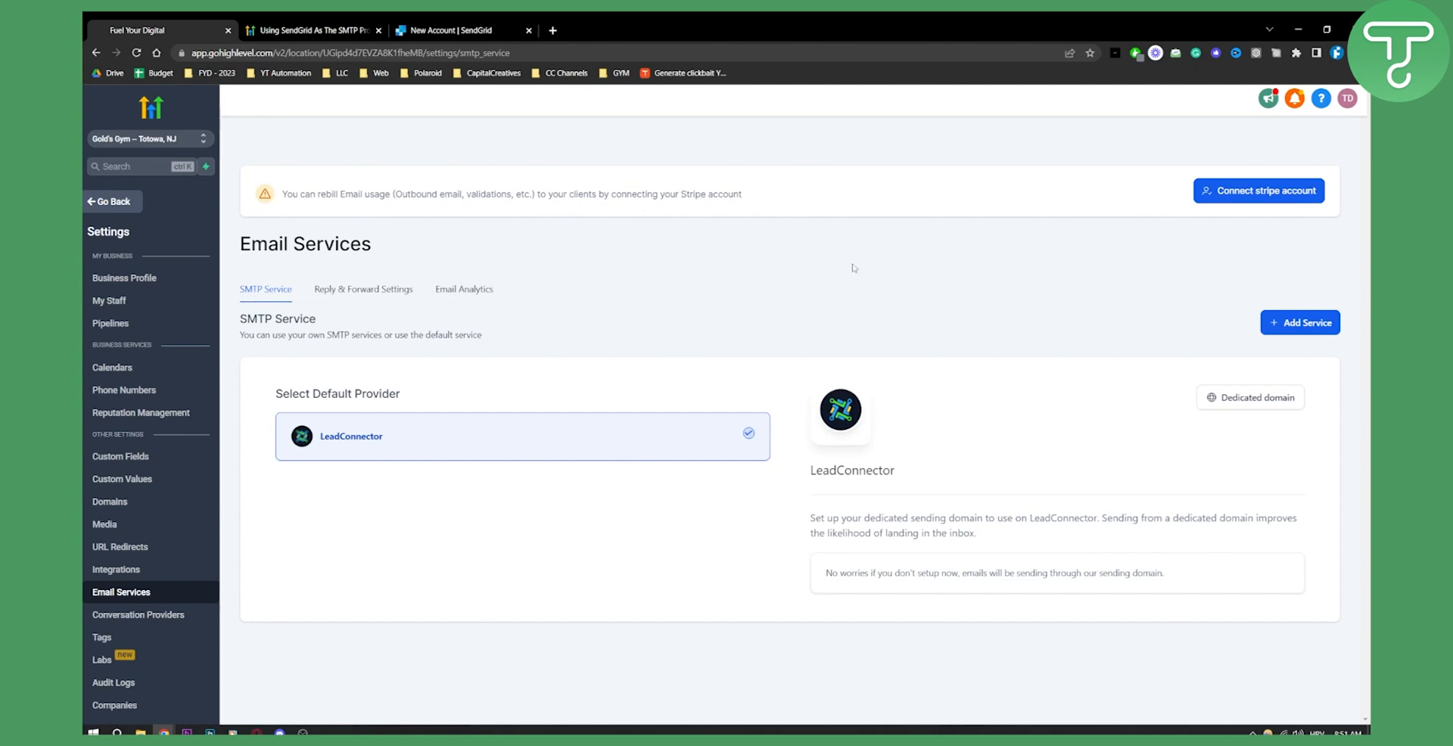
- Start a new custom email service with Sendgrid as the SMTP provider
left_click(1300, 322)
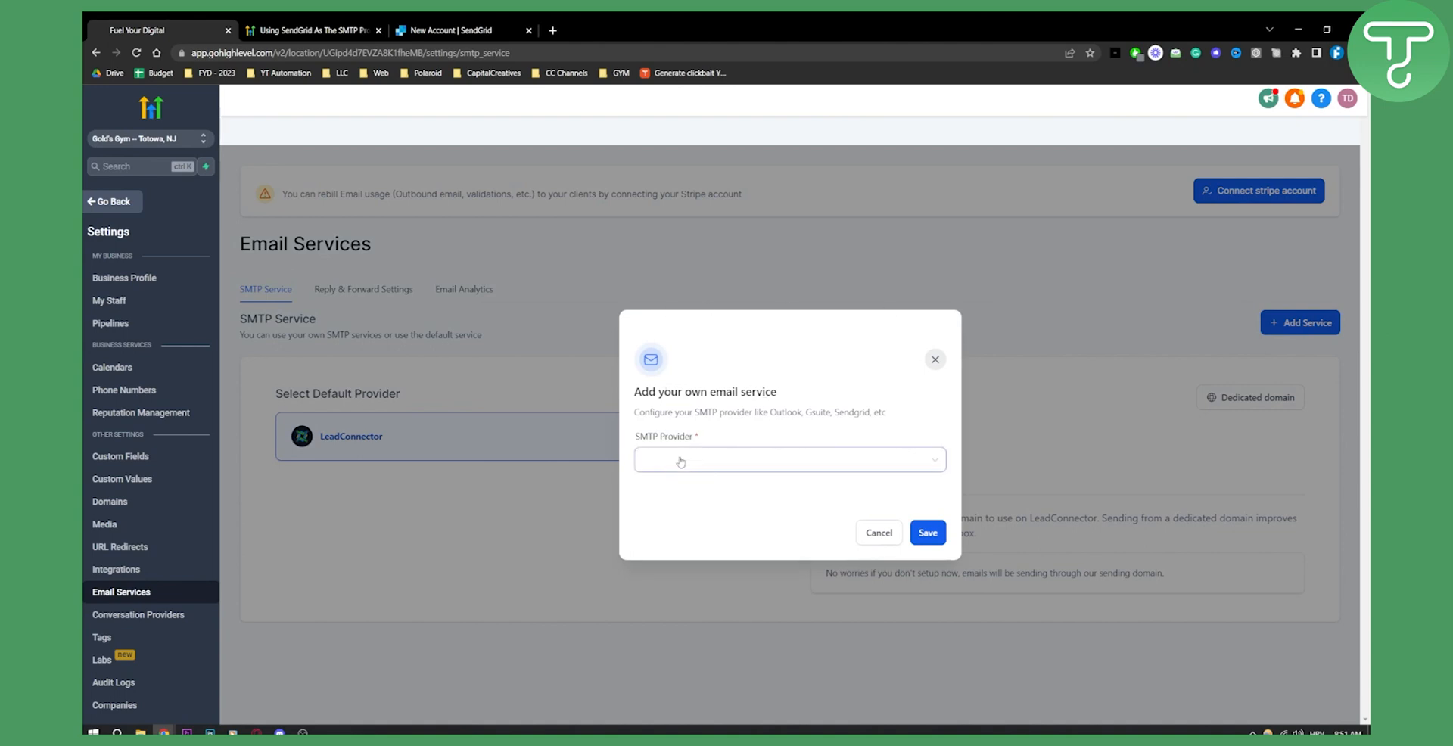
left_click(788, 460)
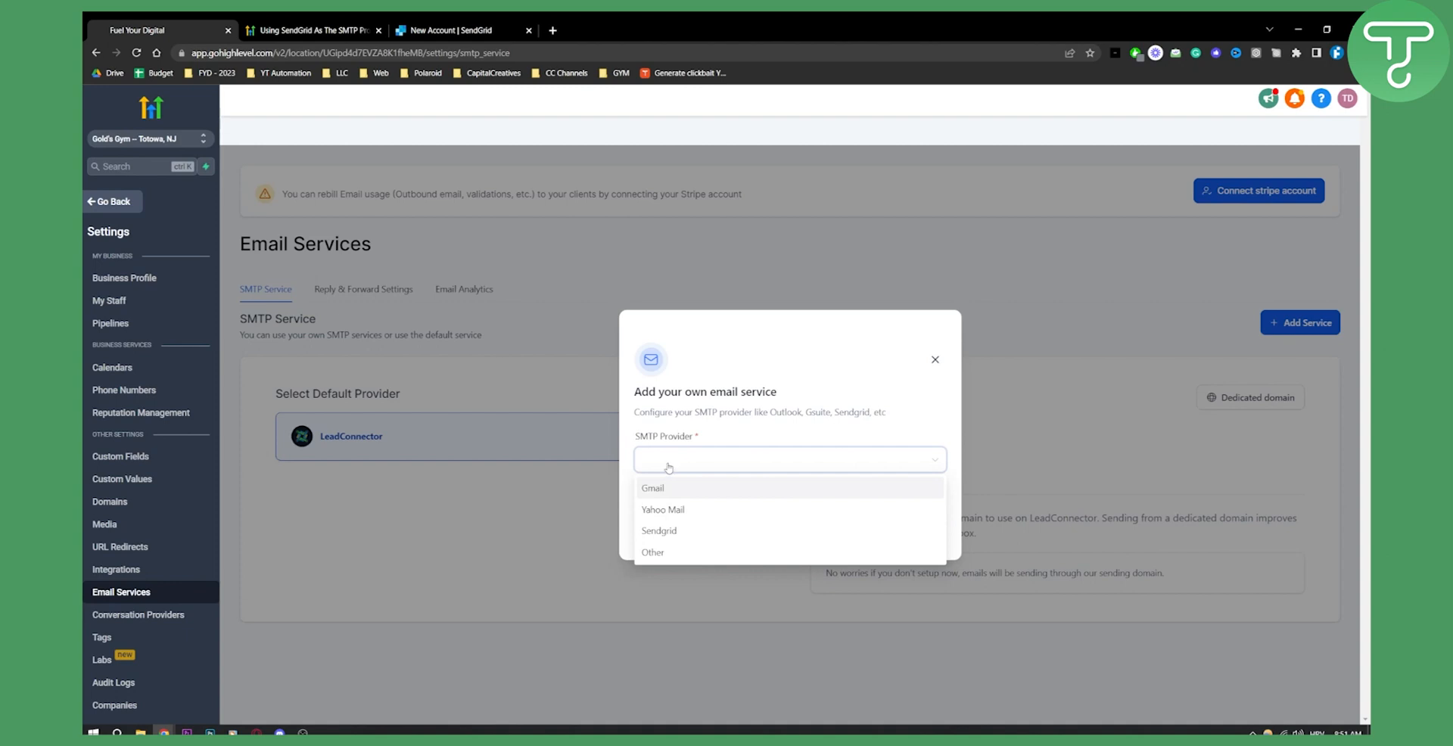
left_click(658, 530)
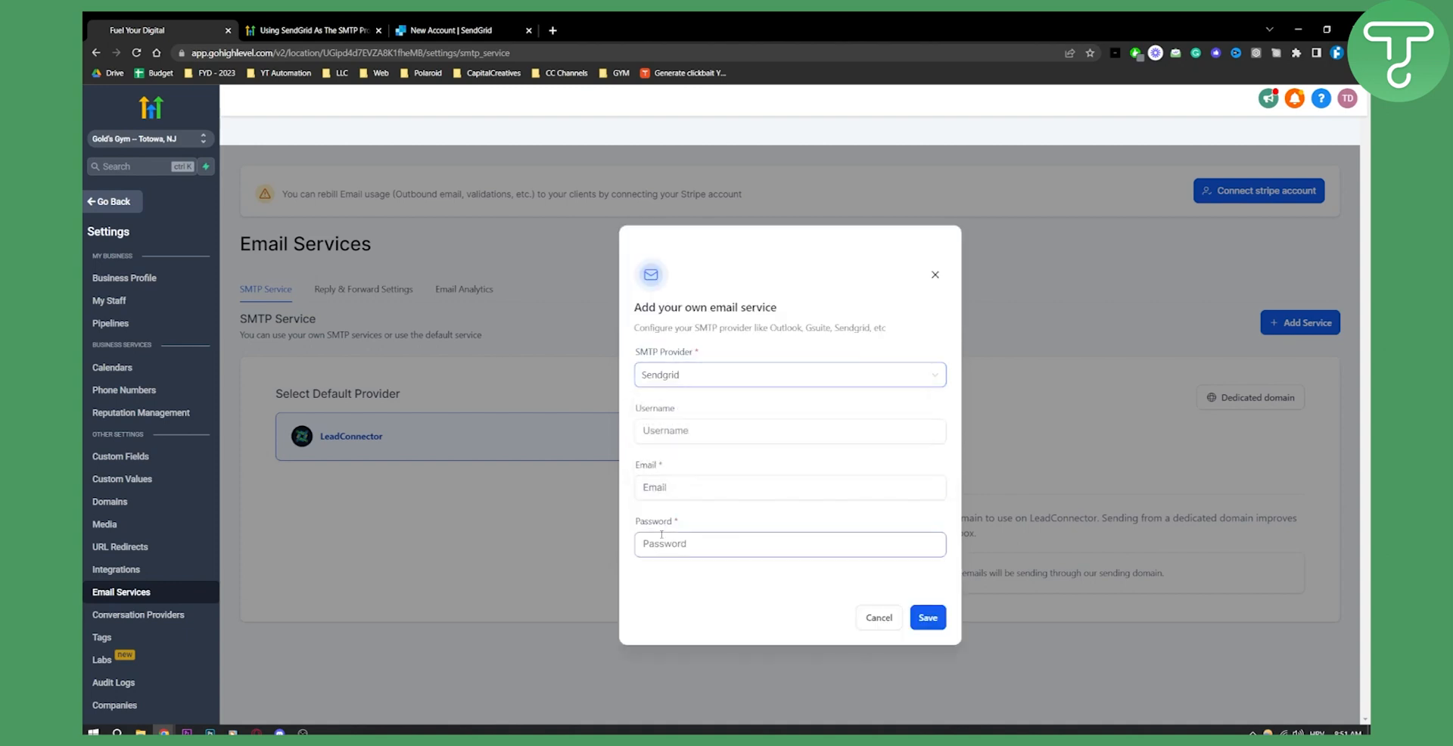
left_click(462, 30)
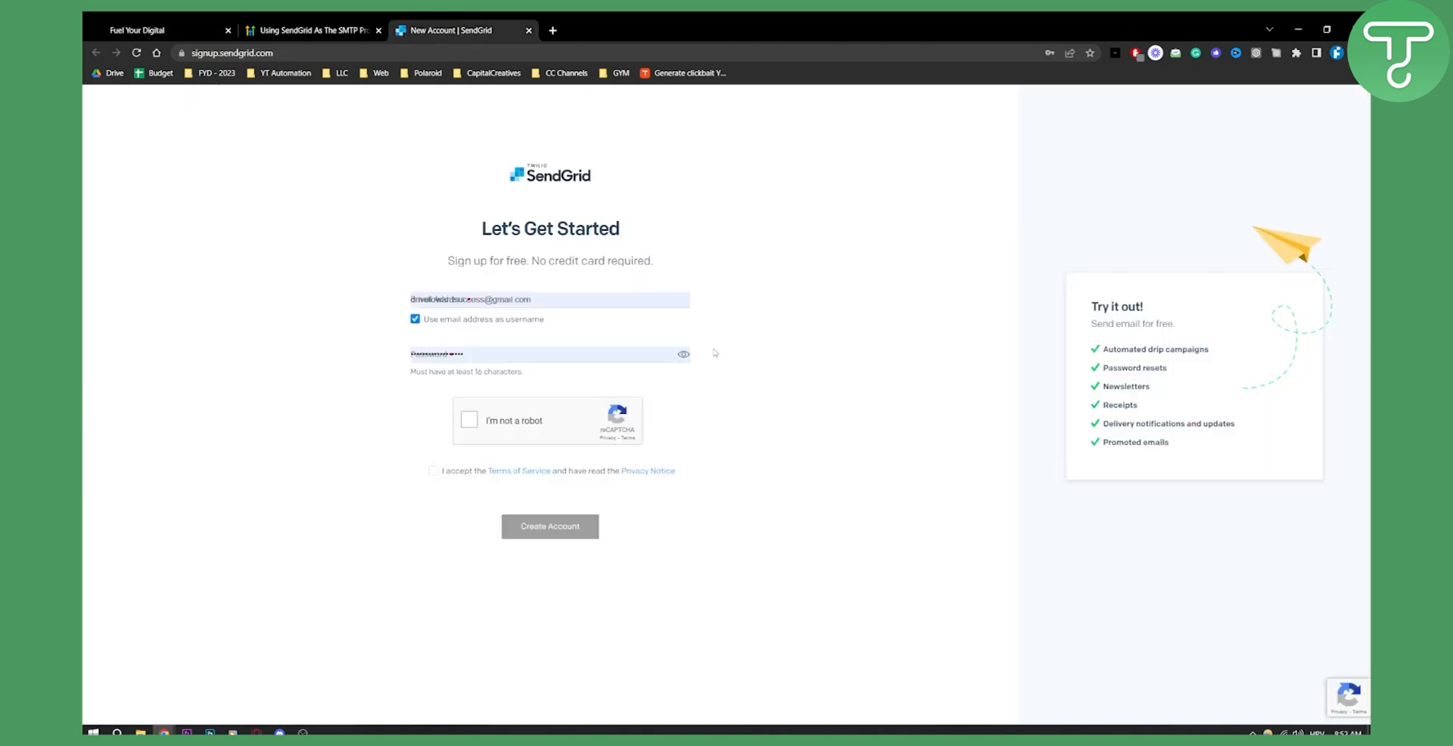
- Return from the SendGrid sign-up tab to the GoHighLevel email service dialog
left_click(140, 30)
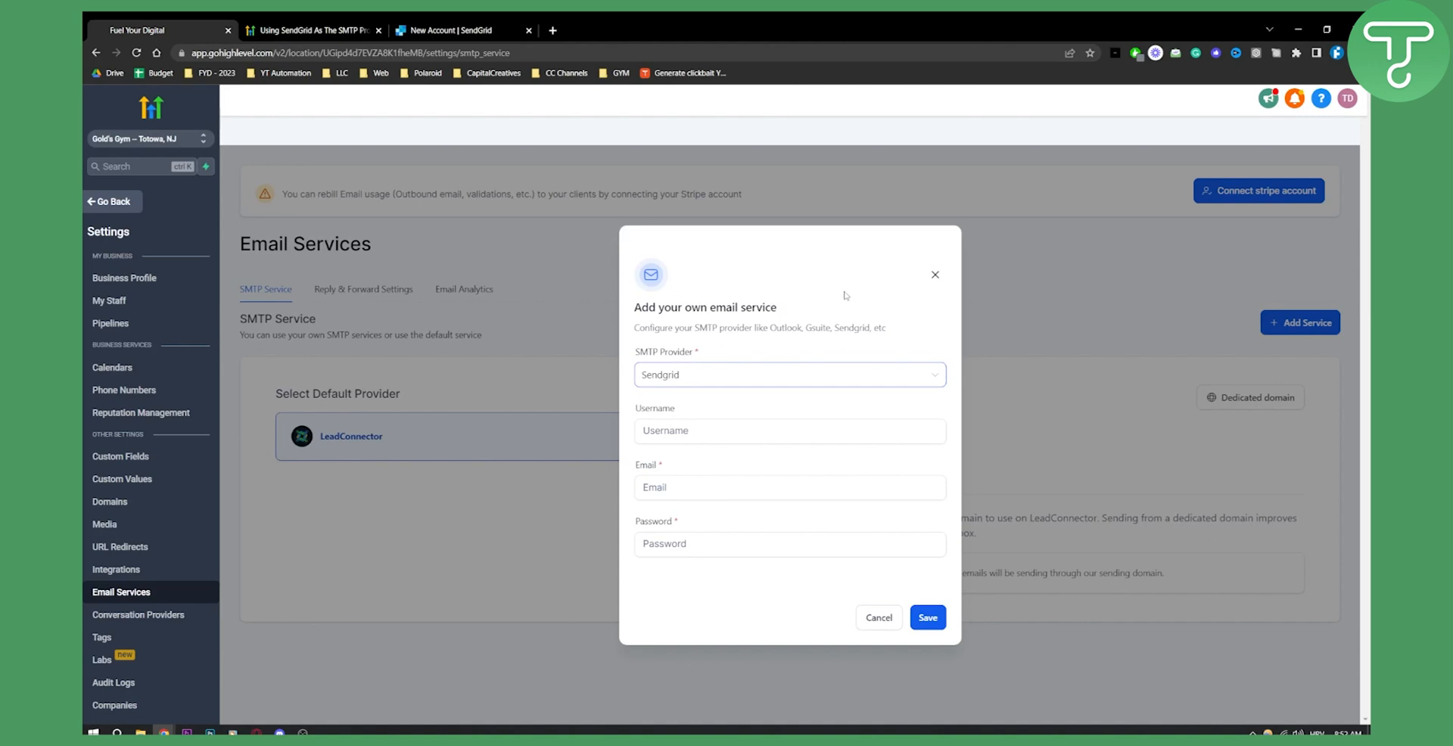
- Dismiss the email service dialog unsaved and go back to the sub-account dashboard
left_click(788, 429)
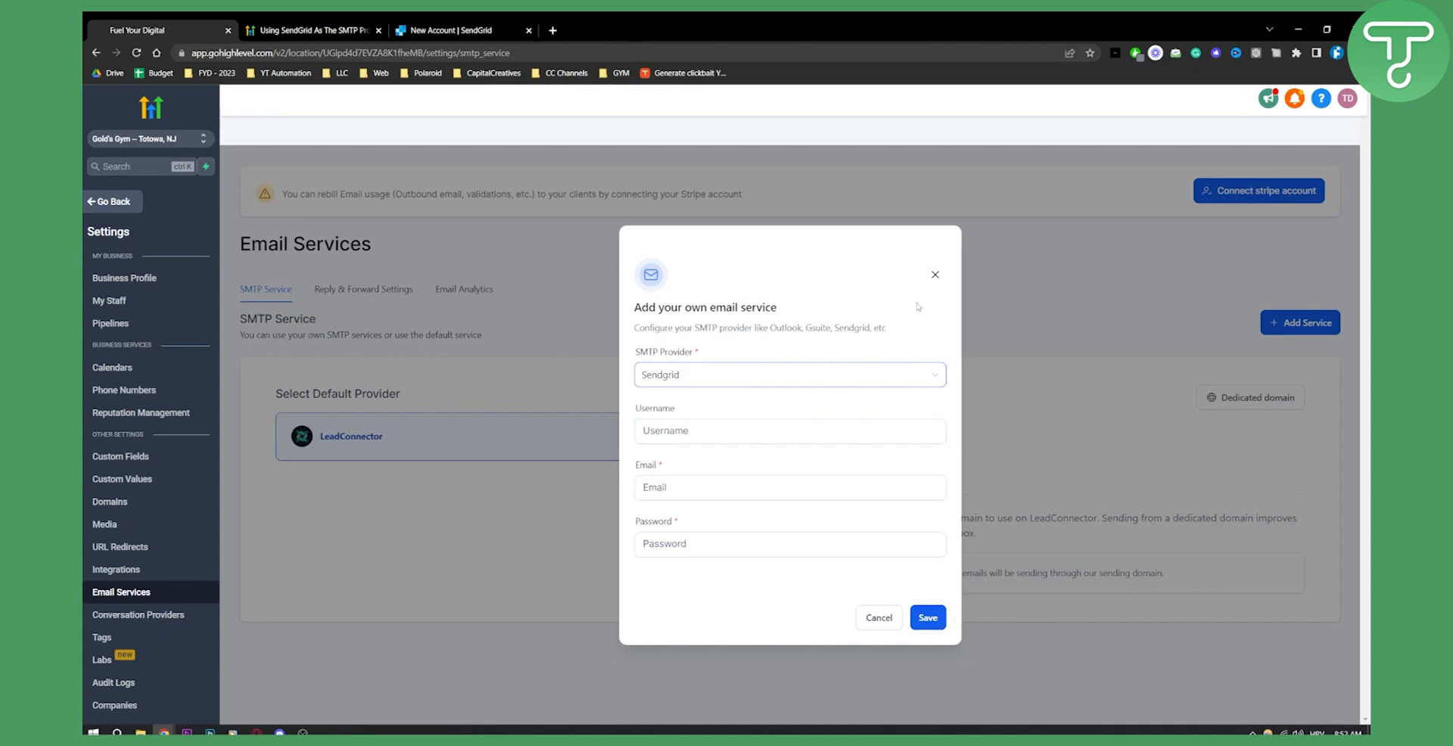
left_click(876, 617)
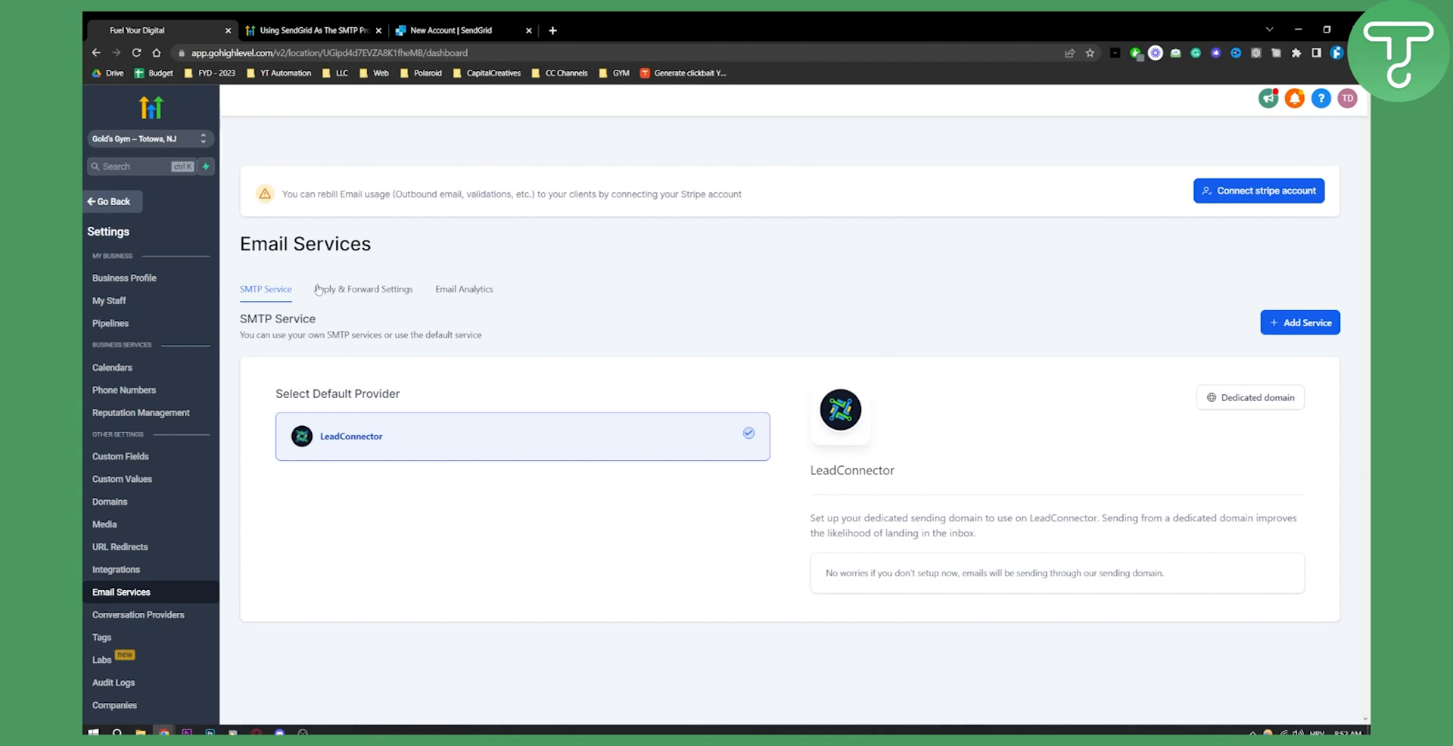
left_click(130, 224)
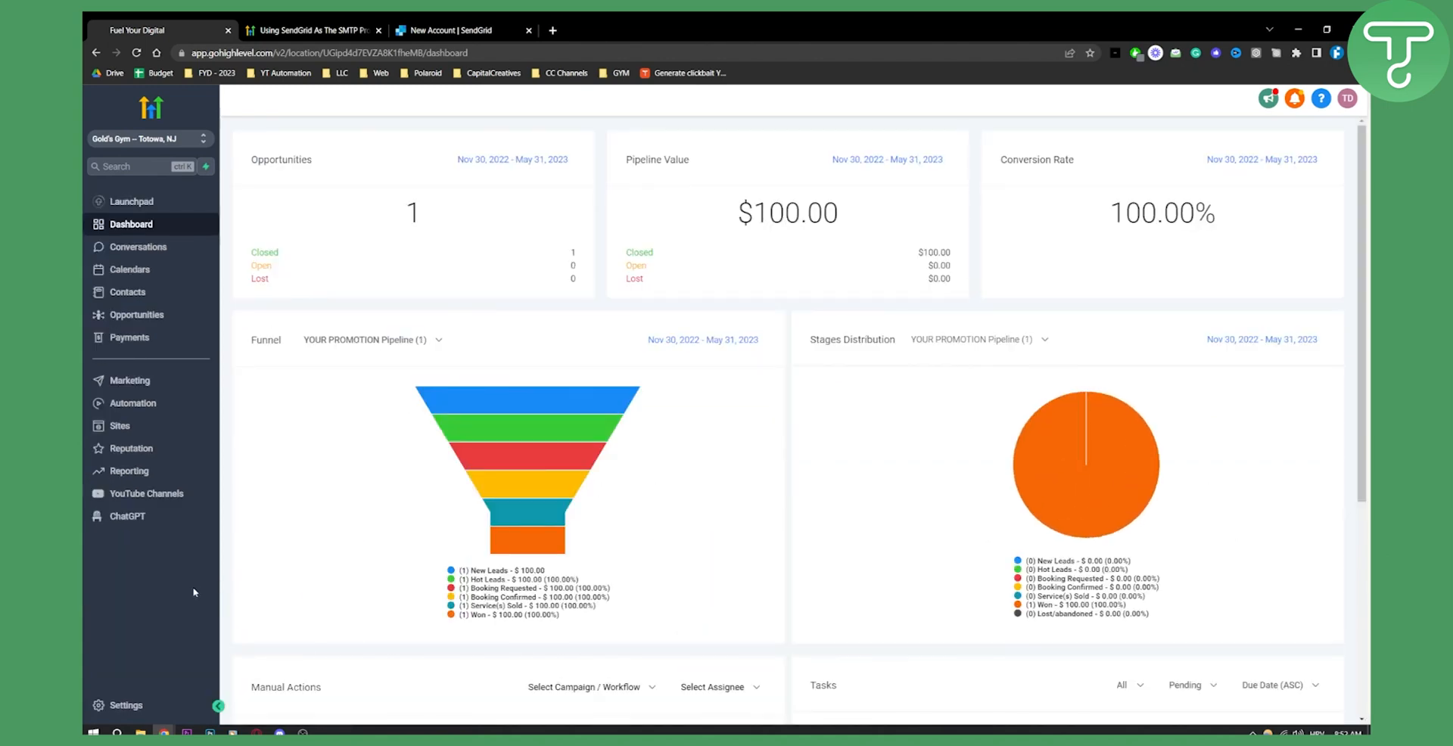
- Show the Marketing section's Email Campaigns list, currently empty
left_click(133, 402)
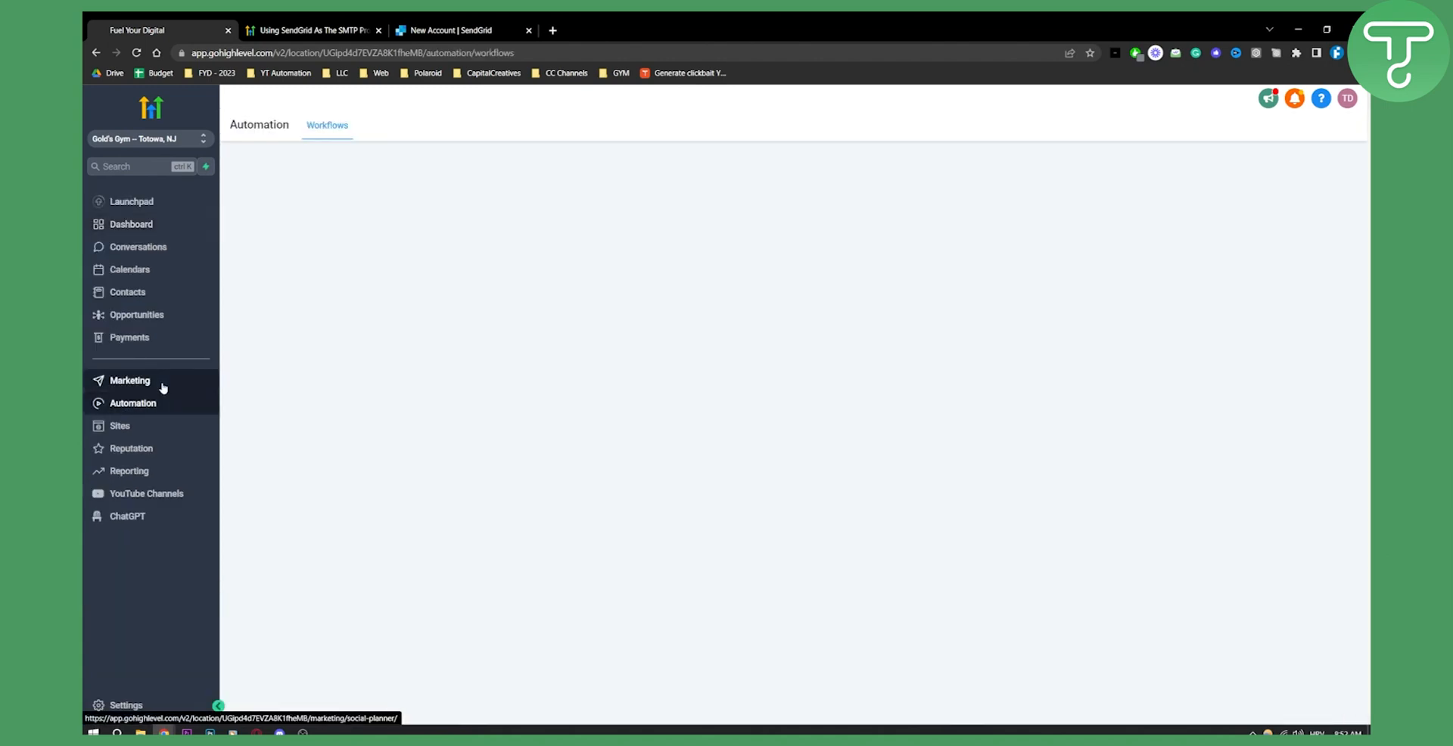
left_click(130, 379)
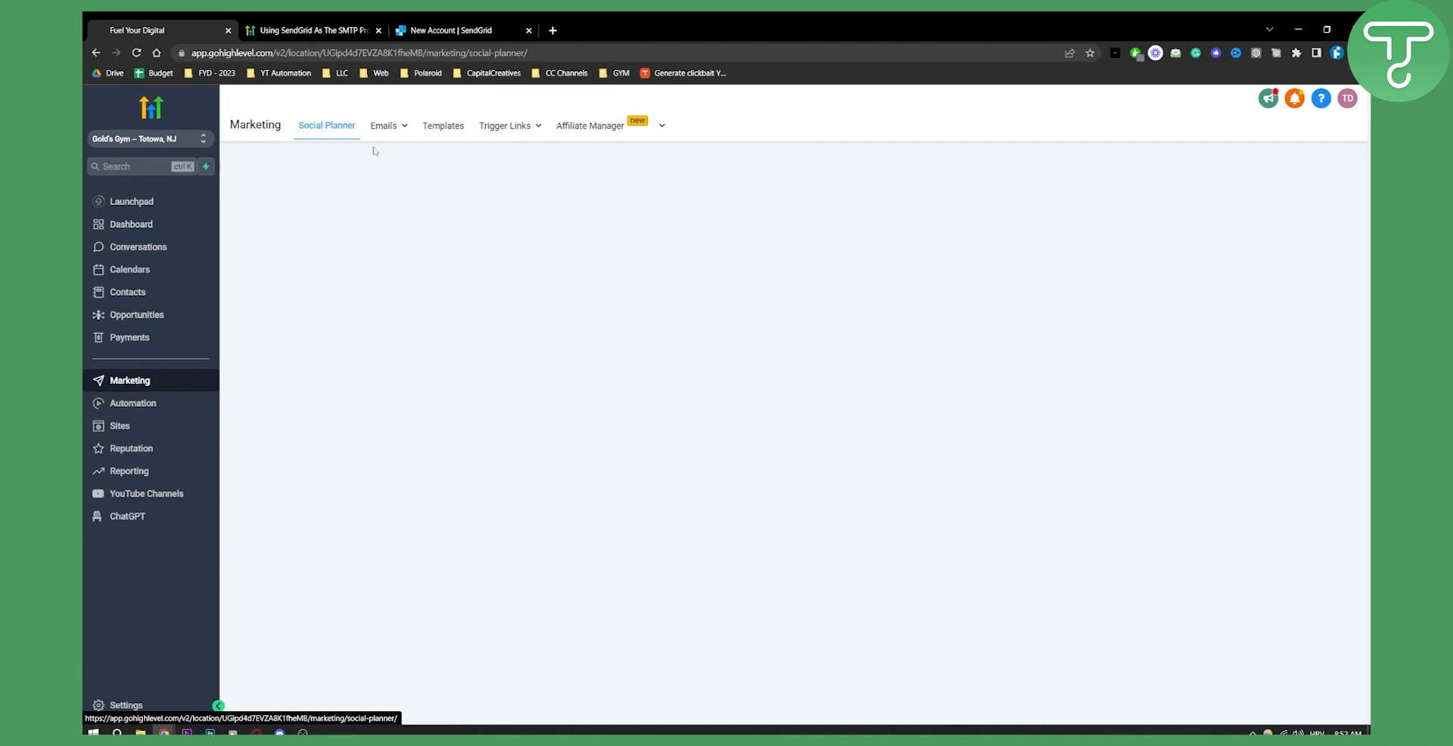
left_click(383, 126)
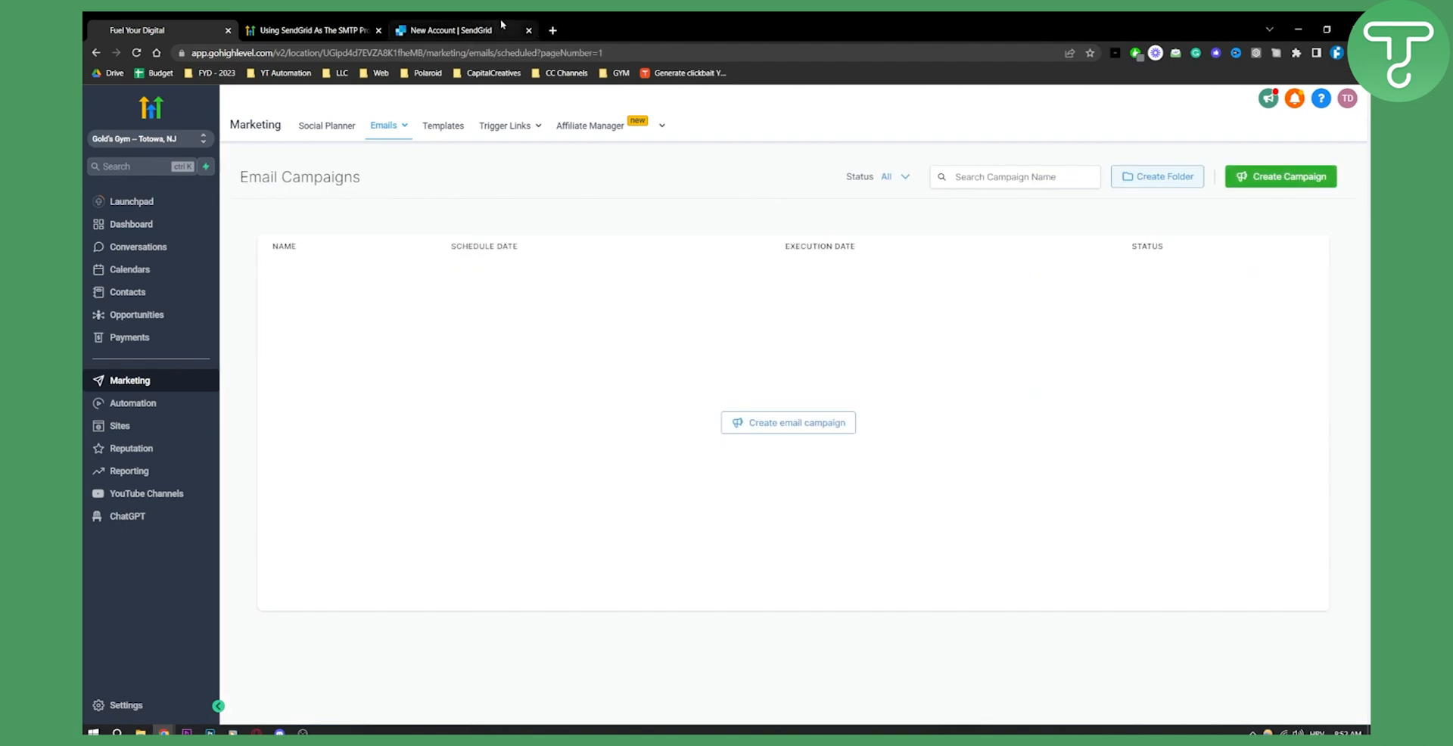
mouse_move(1206, 327)
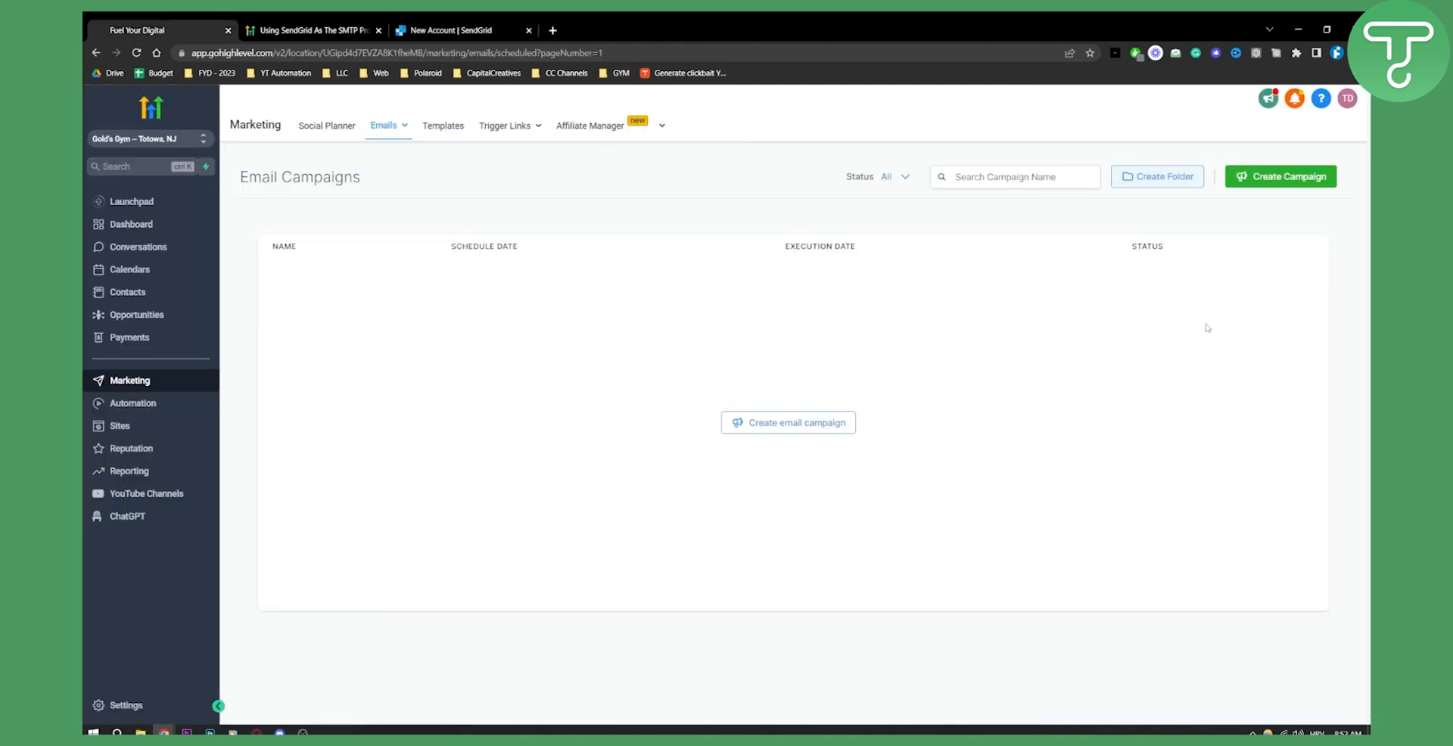
mouse_move(1223, 212)
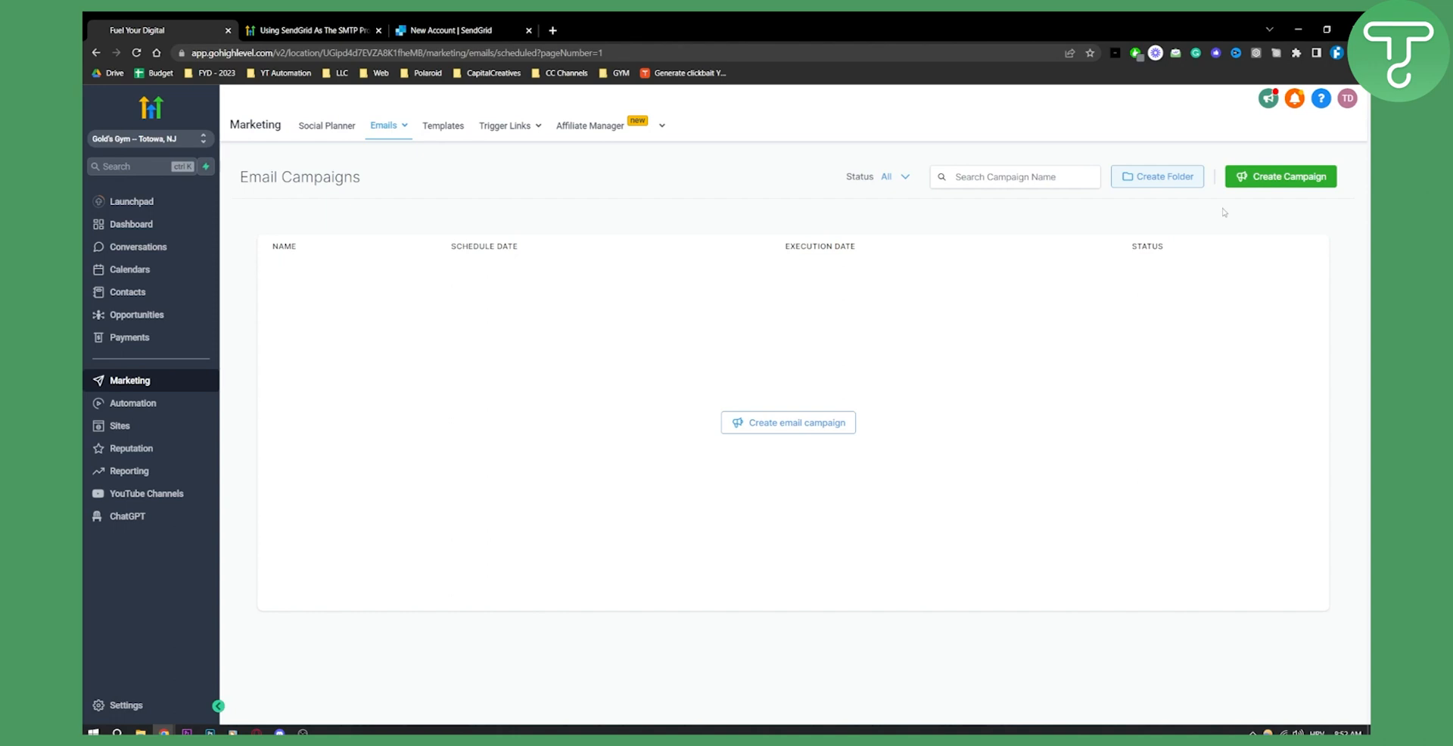
mouse_move(1218, 206)
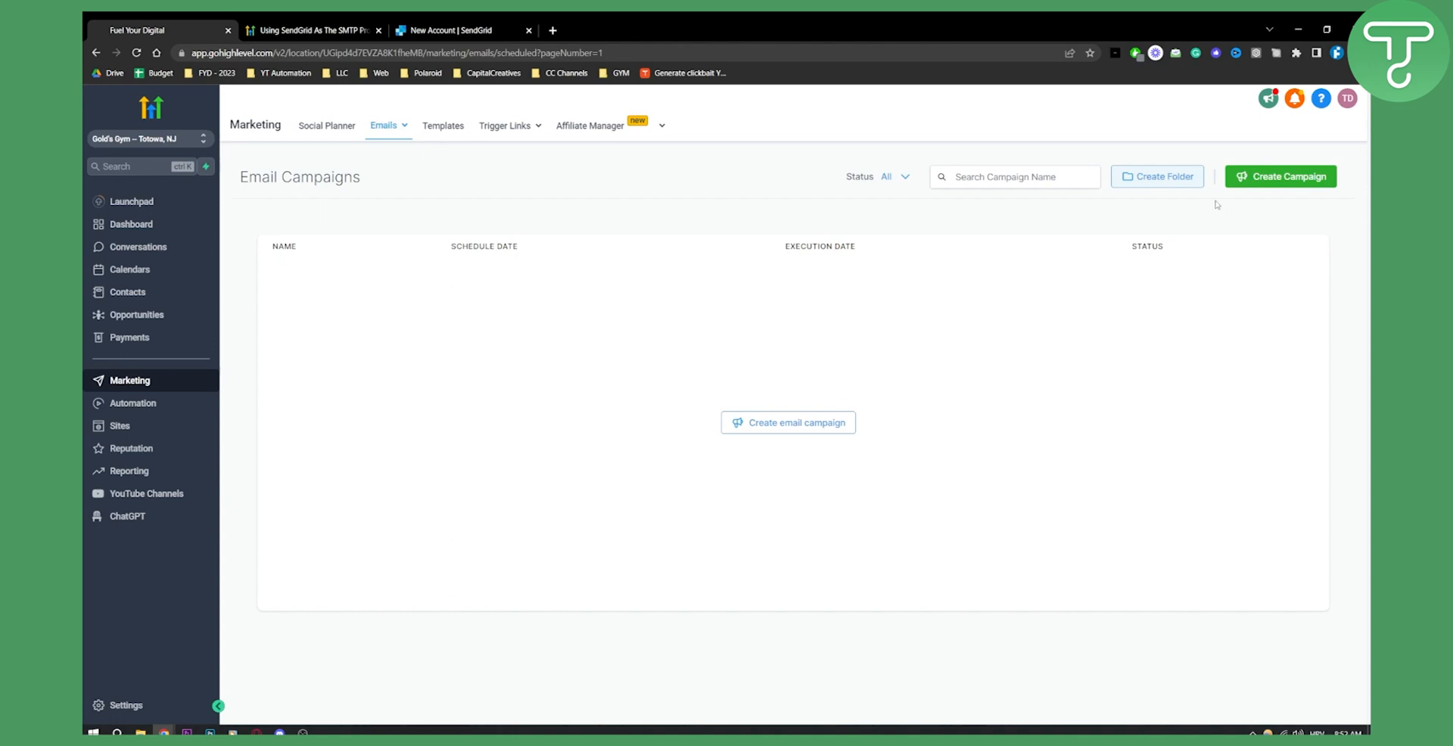